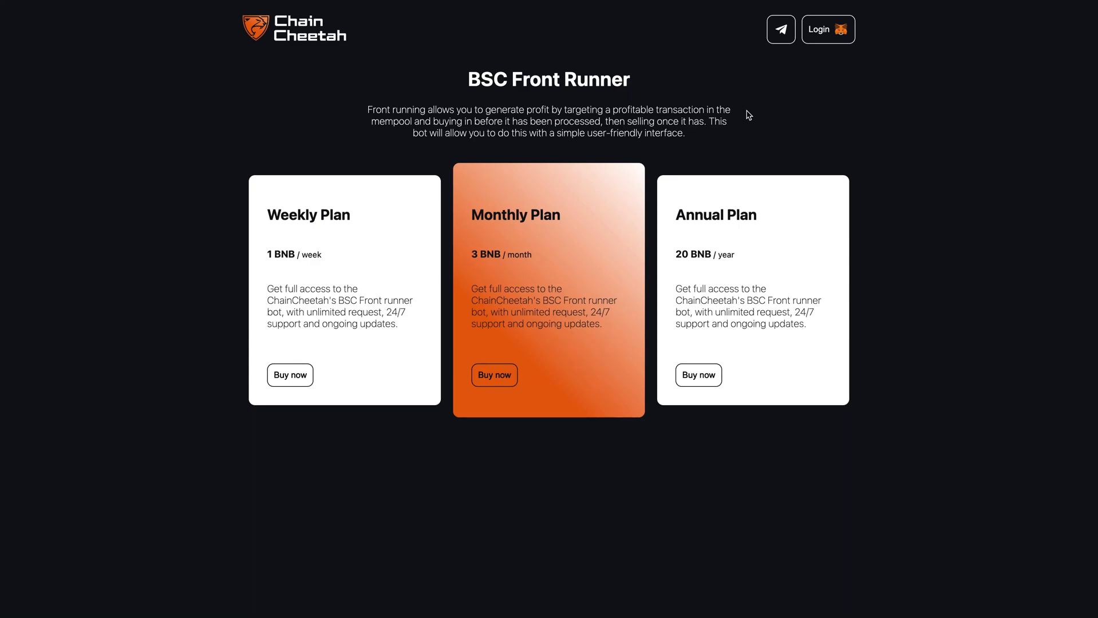
{"action": "mouse_move", "coordinate": [827, 29]}
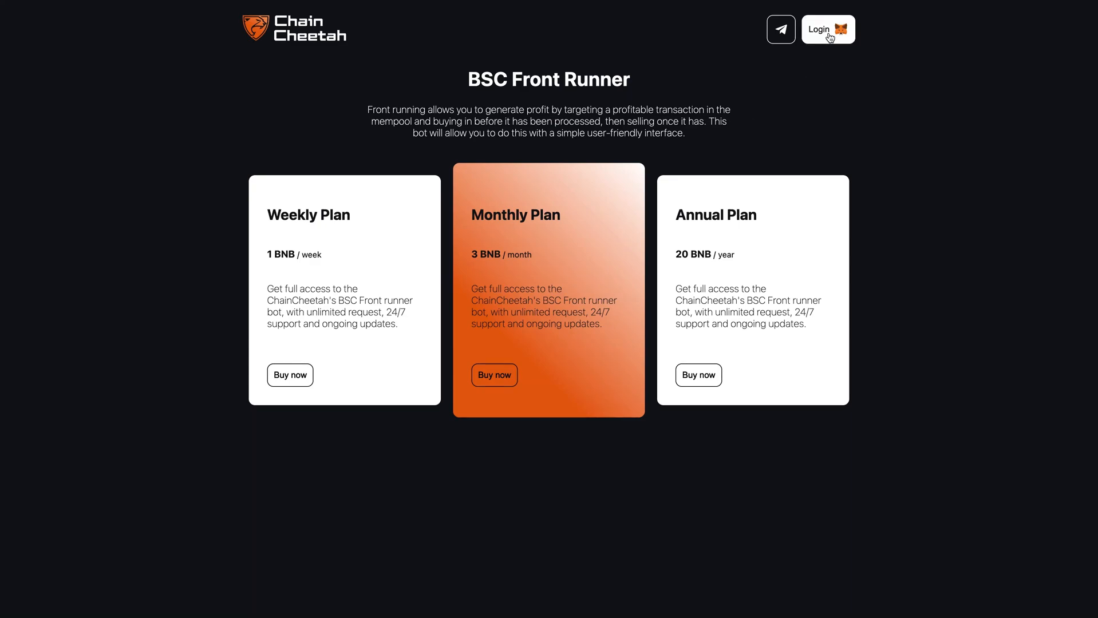
Log in to BSC Front Runner by signing the MetaMask connection message
{"action": "left_click", "coordinate": [827, 29]}
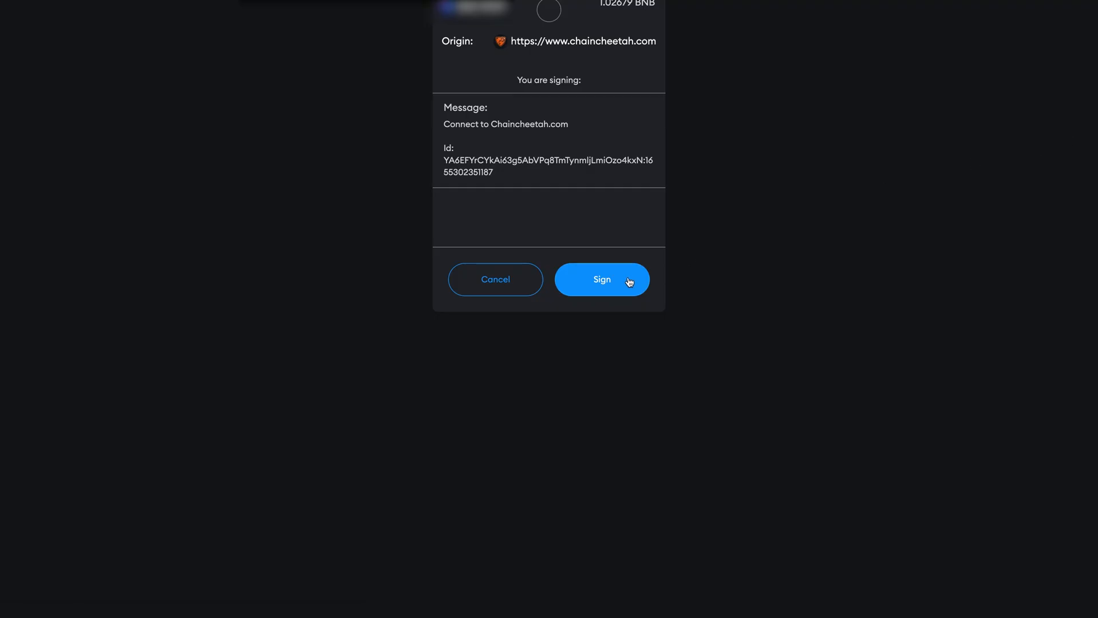
{"action": "left_click", "coordinate": [601, 279]}
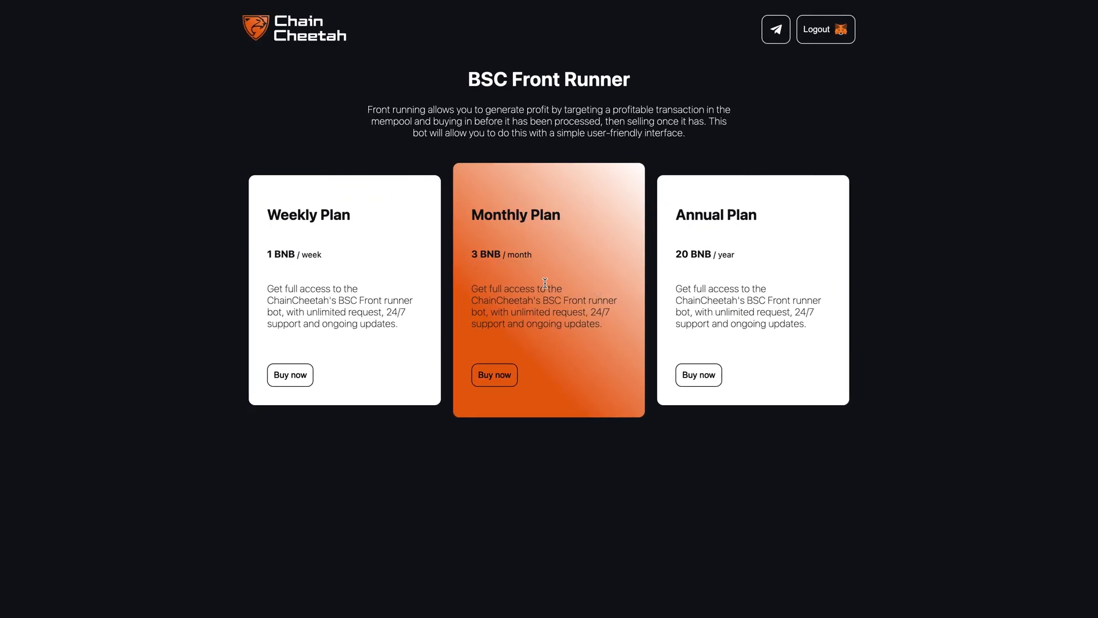
{"action": "mouse_move", "coordinate": [289, 375]}
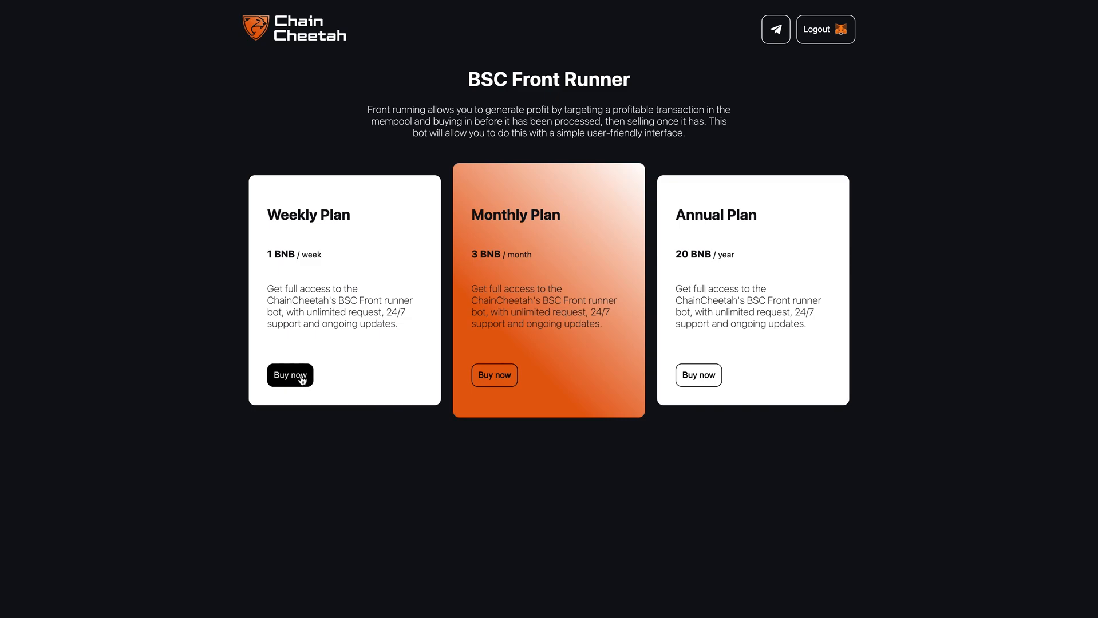
Buy the 1 BNB Weekly Plan and confirm the payment in MetaMask
{"action": "left_click", "coordinate": [290, 376]}
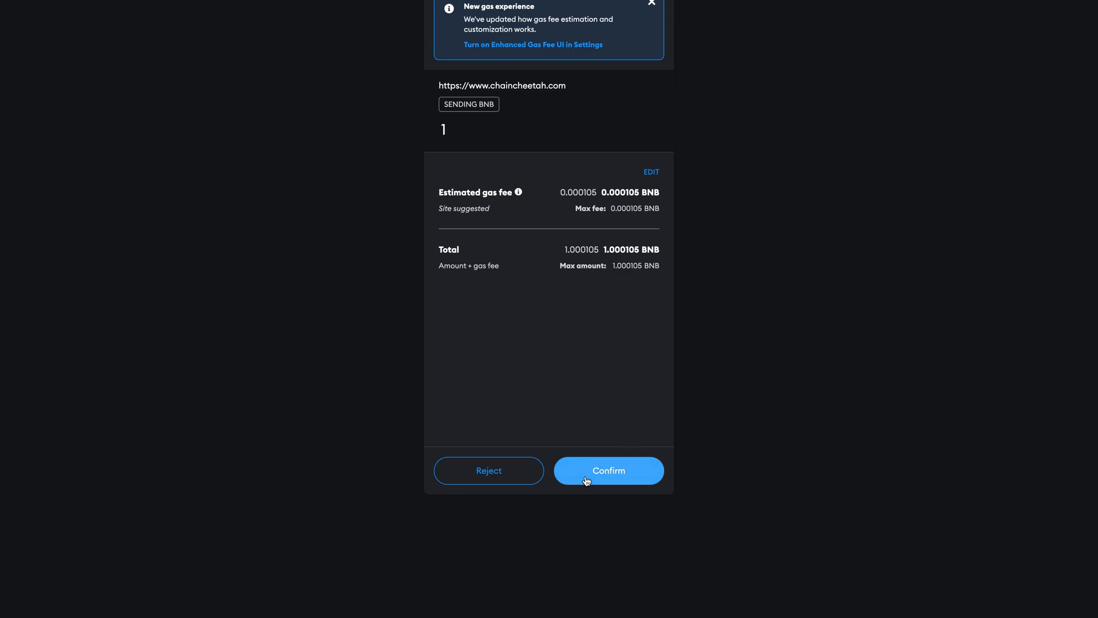
{"action": "left_click", "coordinate": [608, 470]}
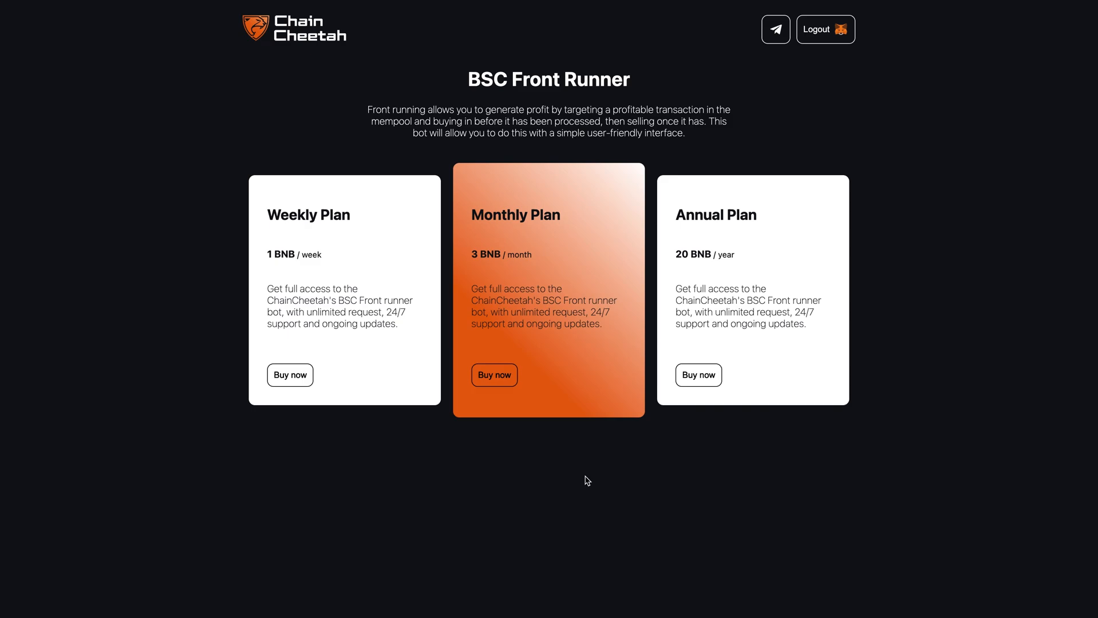
{"action": "mouse_move", "coordinate": [826, 210]}
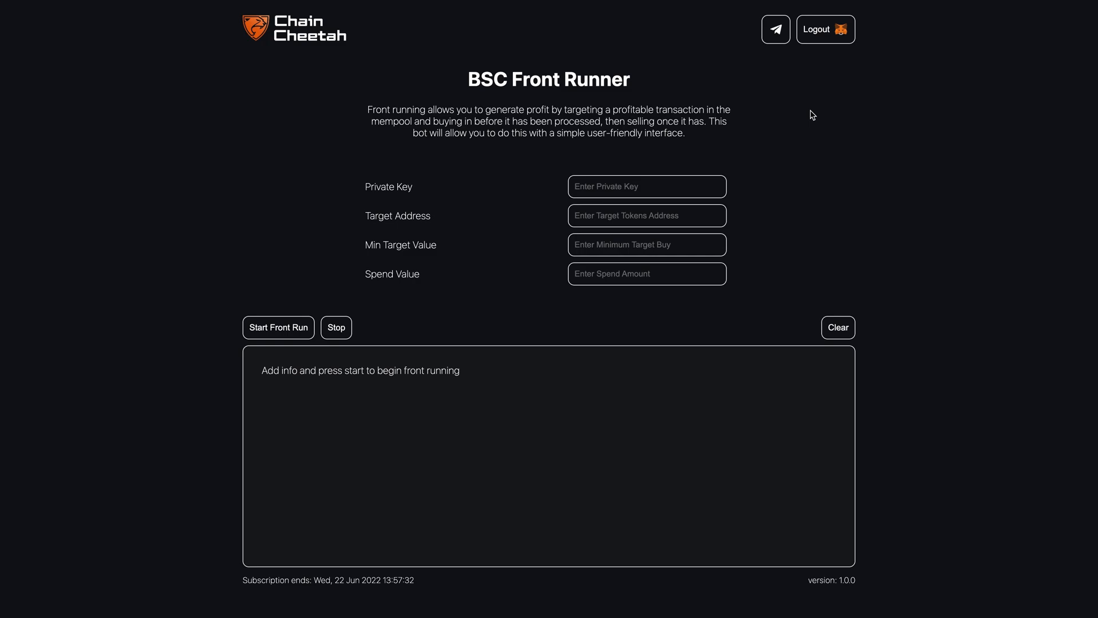
Enter the private key, target token address, 0.1 minimum target value and 0.001 spend value
{"action": "left_click", "coordinate": [646, 186]}
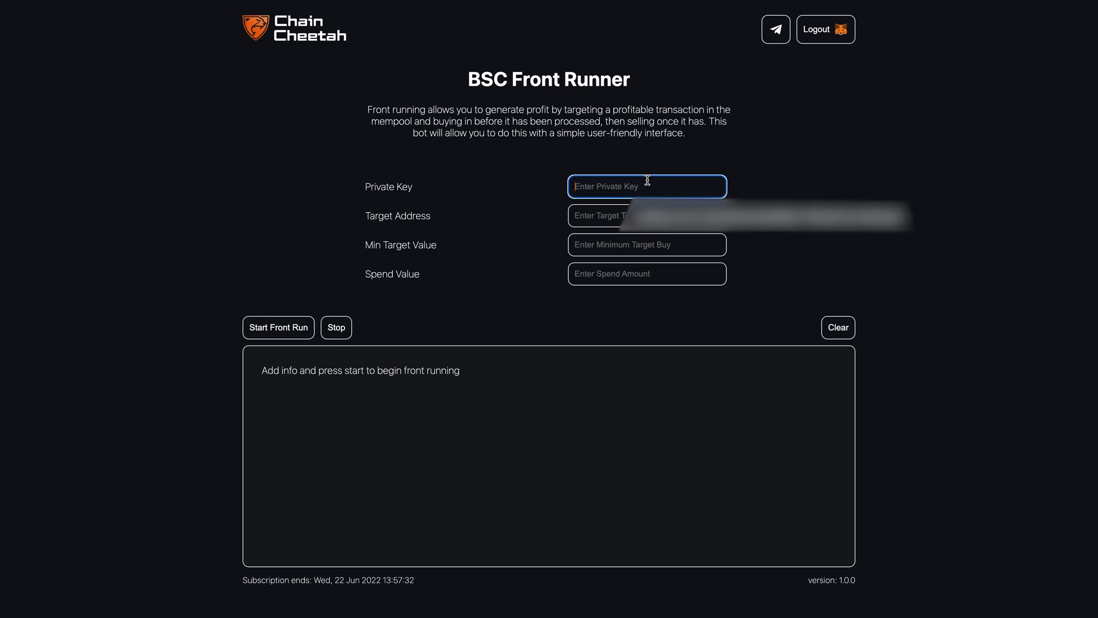
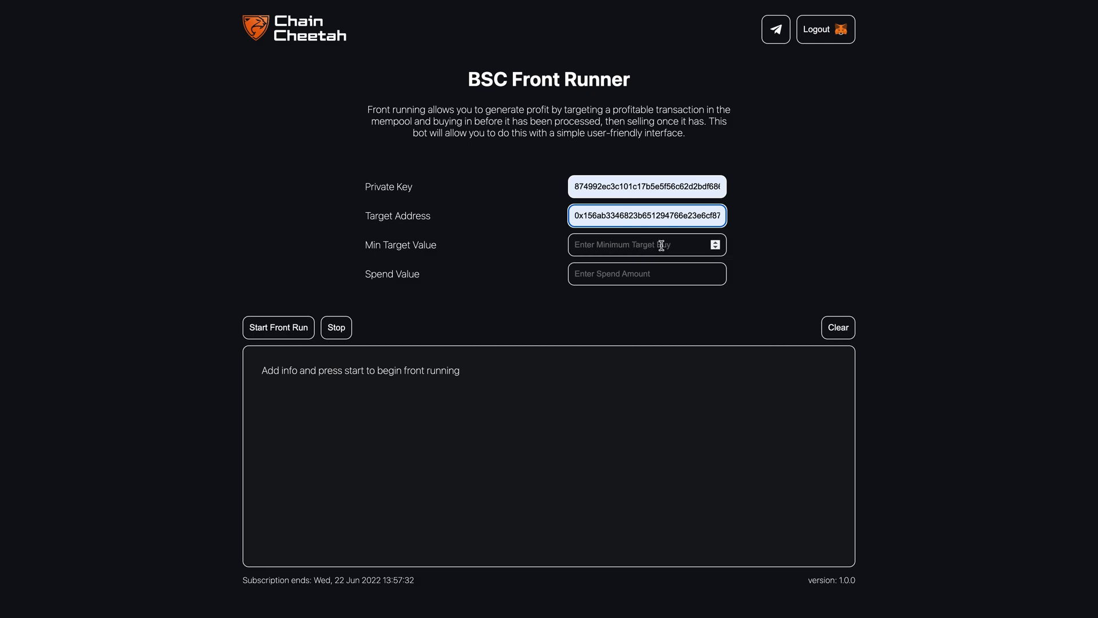
{"action": "left_click", "coordinate": [646, 244]}
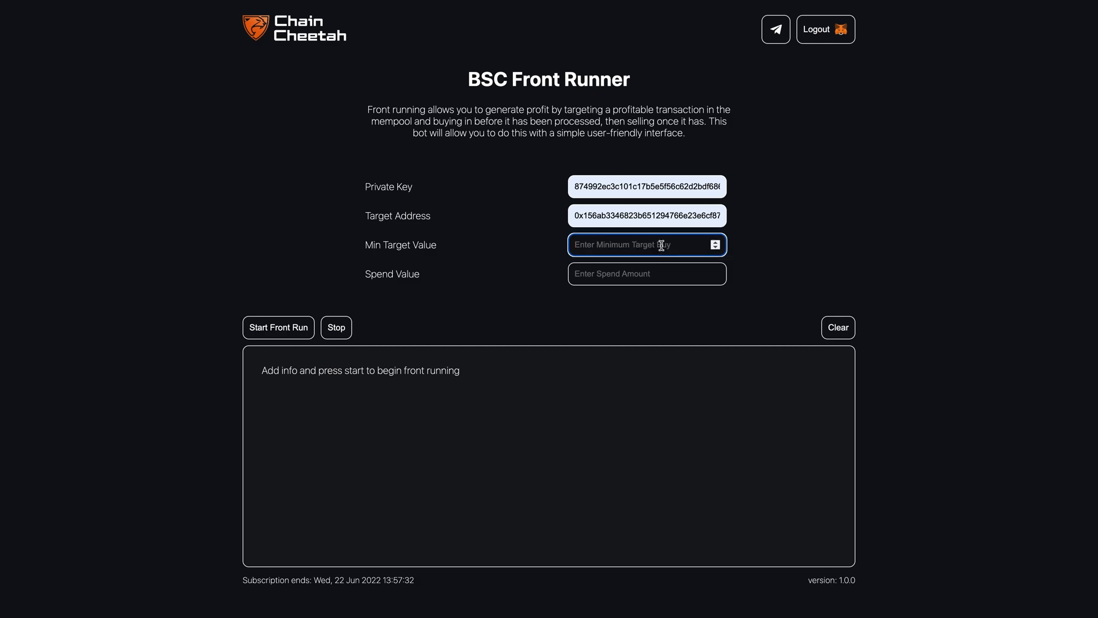
{"action": "type", "text": "0.1"}
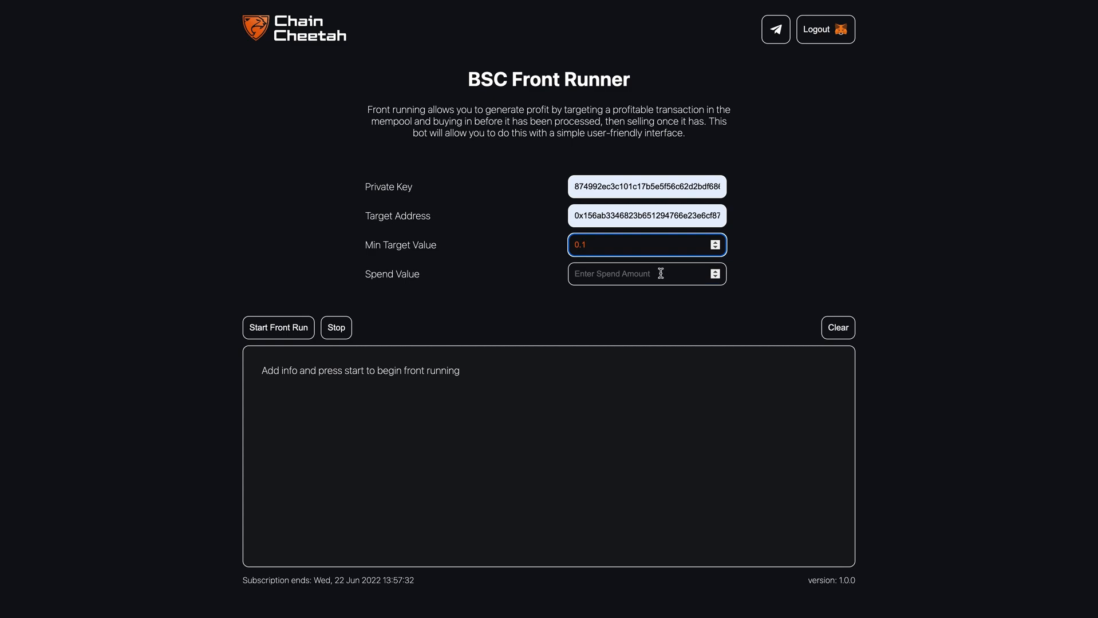
{"action": "type", "text": "0.001"}
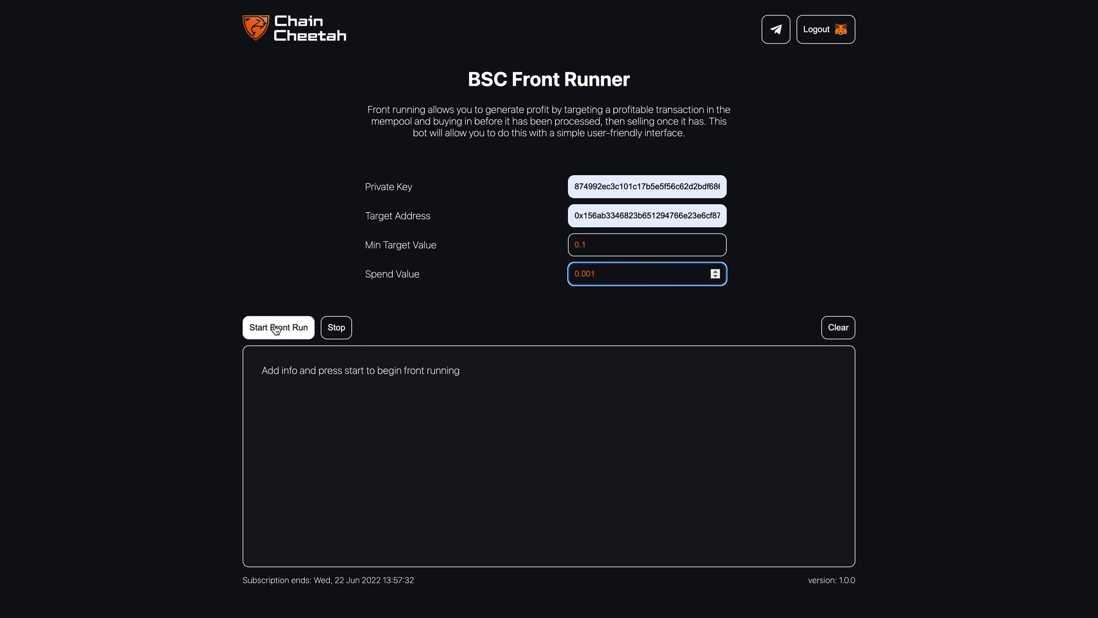
Start the front run and wait for the LUNA target's Buy Complete and Sell Complete
{"action": "left_click", "coordinate": [278, 327]}
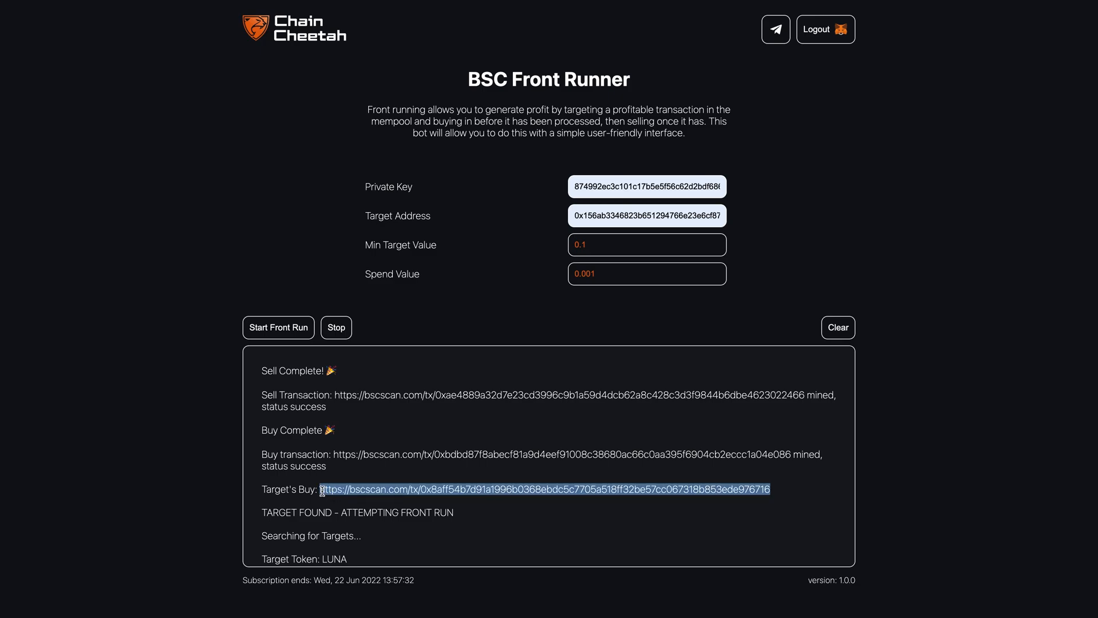
{"action": "mouse_move", "coordinate": [296, 485]}
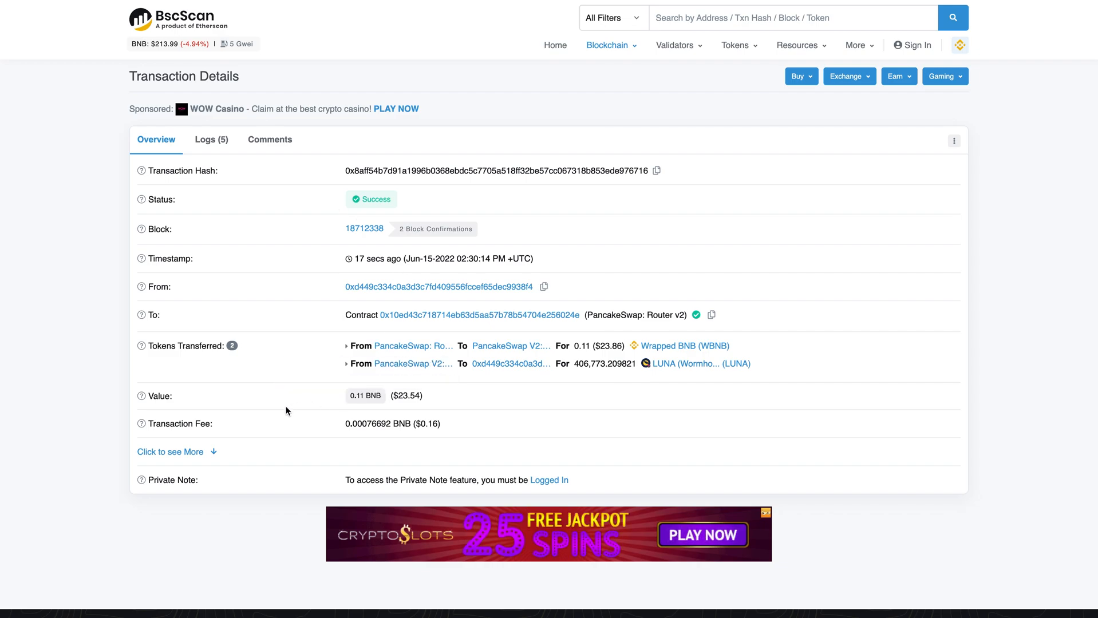
Expand the BscScan transaction details and scroll through the successful LUNA buys
{"action": "left_click", "coordinate": [169, 452]}
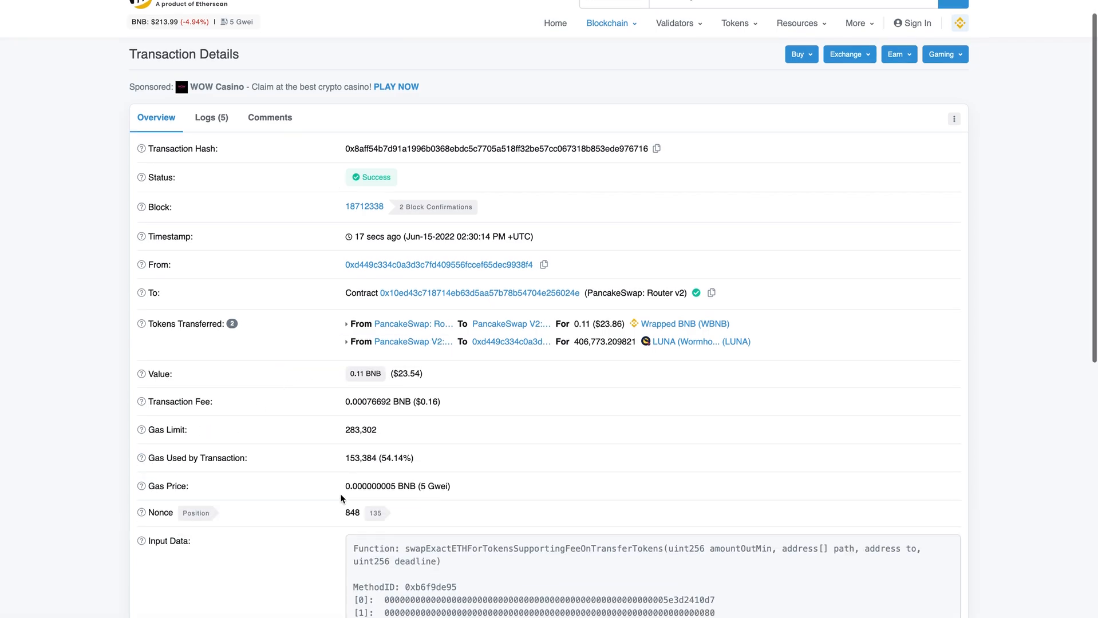
{"action": "scroll", "scroll_direction": "down", "scroll_amount": 3}
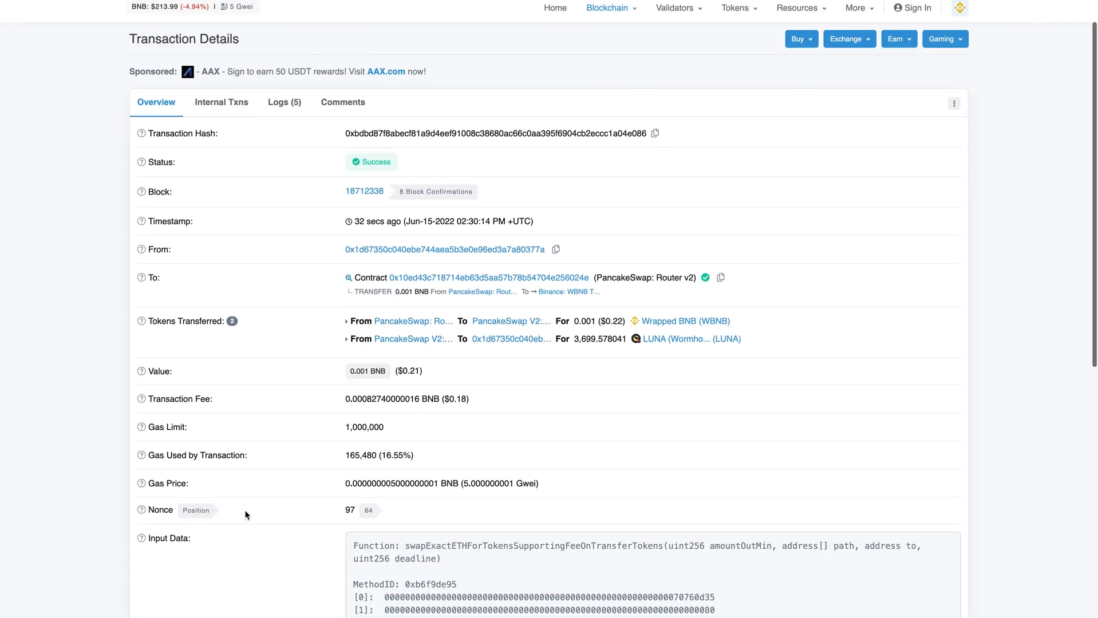
{"action": "mouse_move", "coordinate": [368, 510]}
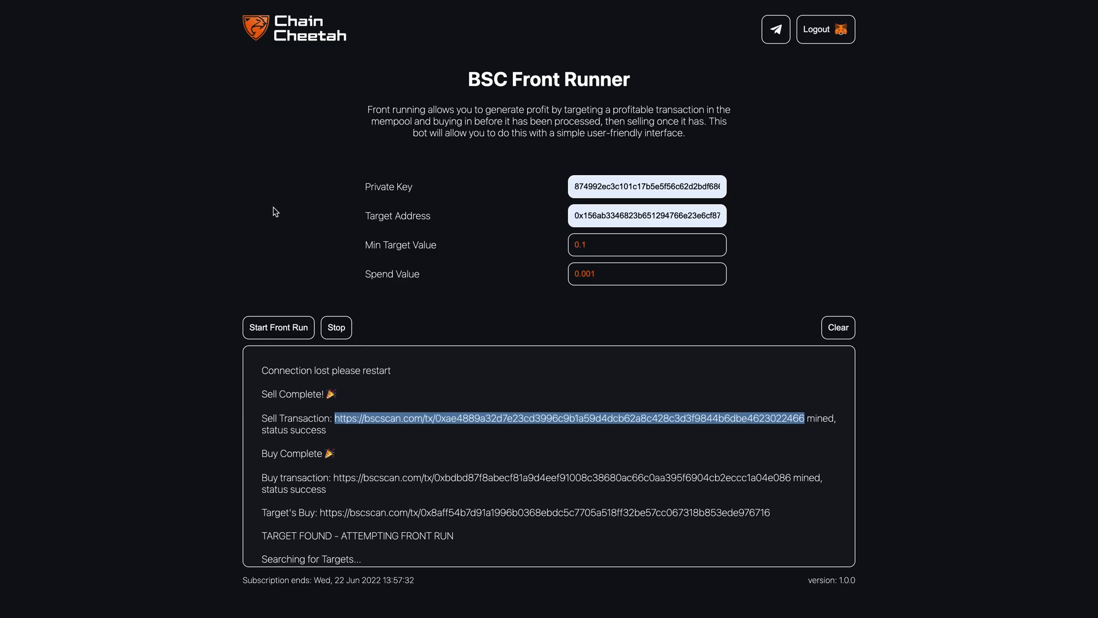
Stop the front-runner bot so the log reports the front run stopped
{"action": "left_click", "coordinate": [336, 327]}
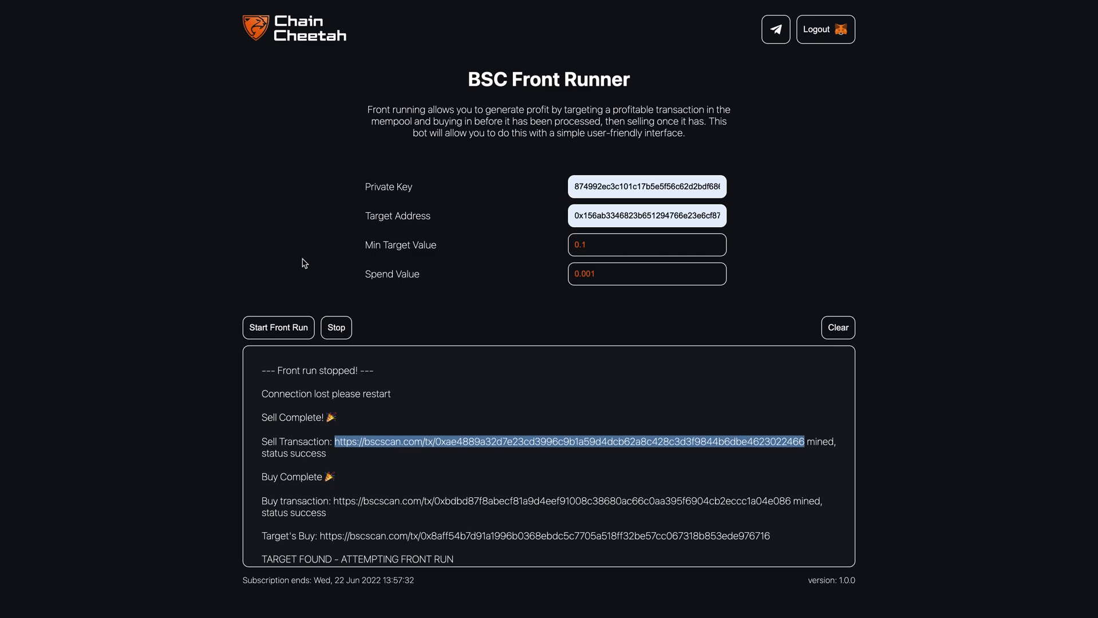
{"action": "mouse_move", "coordinate": [429, 261]}
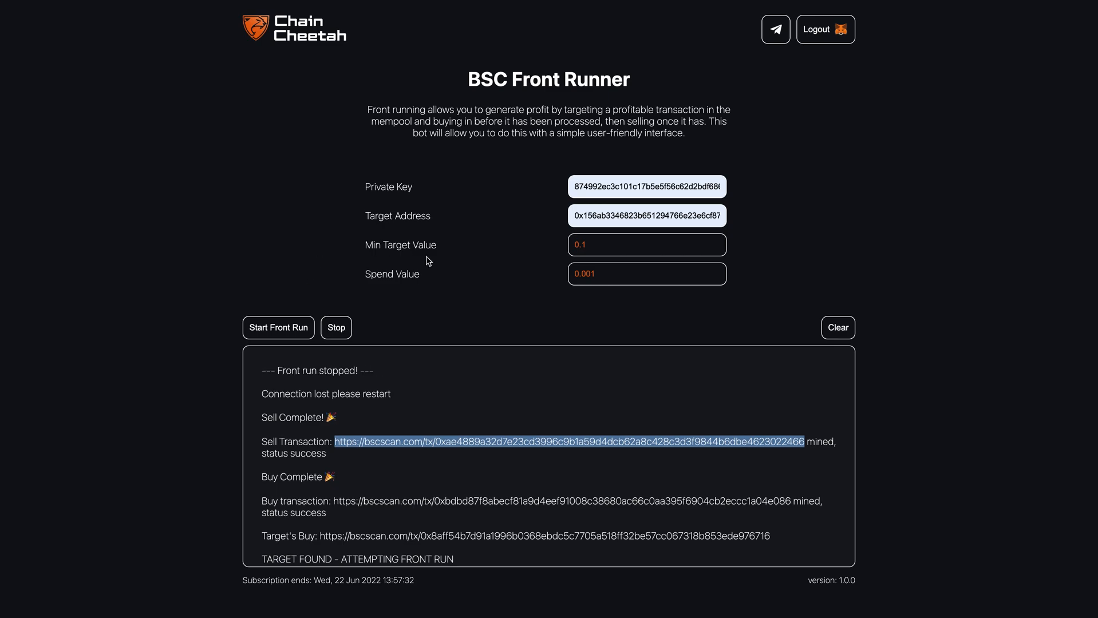